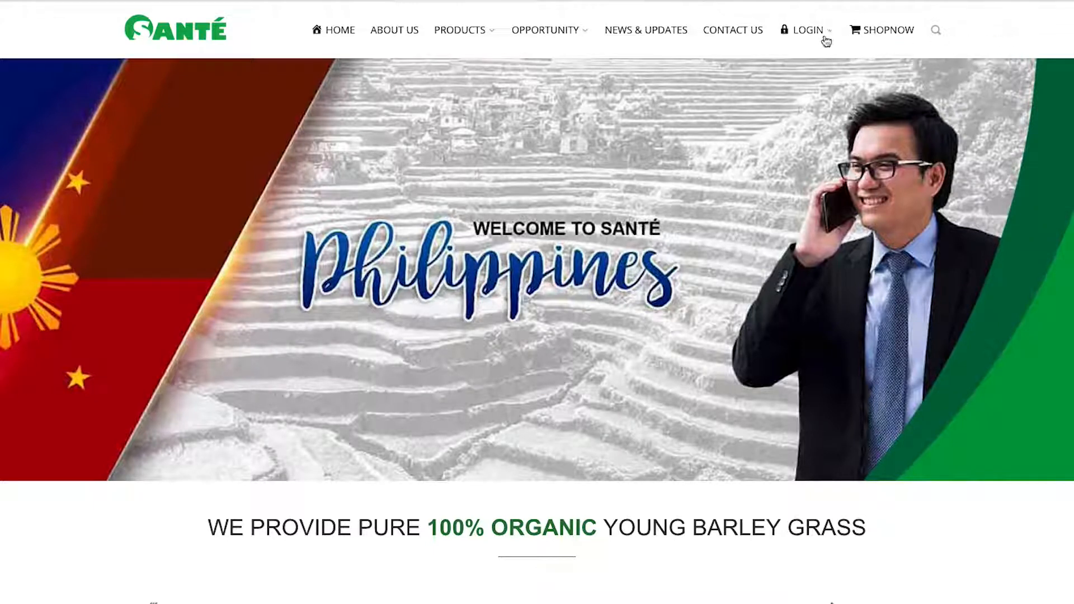
Start a new registration by Activation Card and agree to the terms and conditions
click(807, 30)
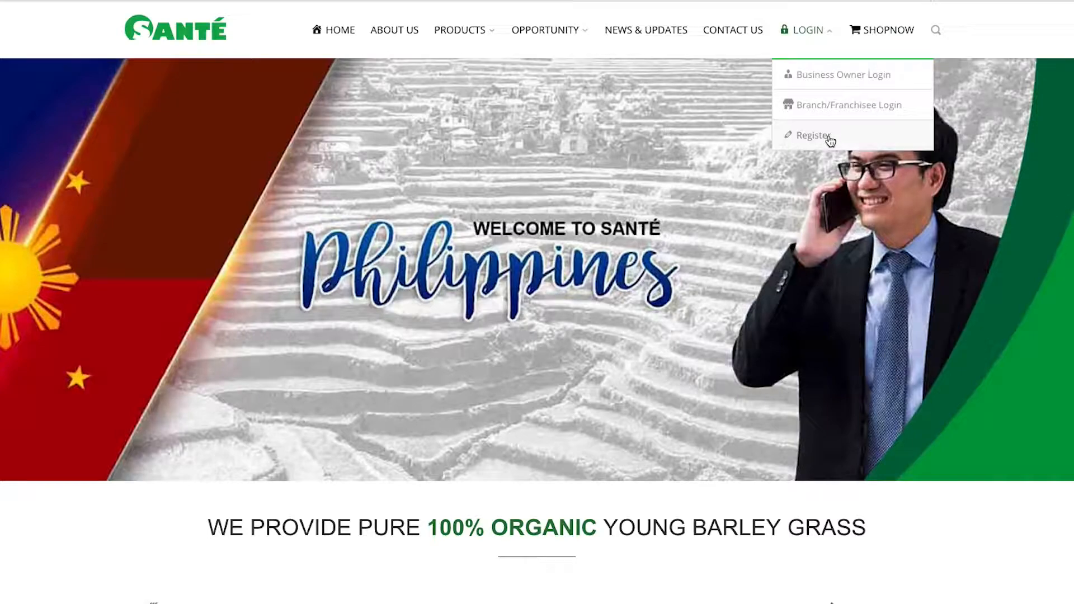
click(812, 134)
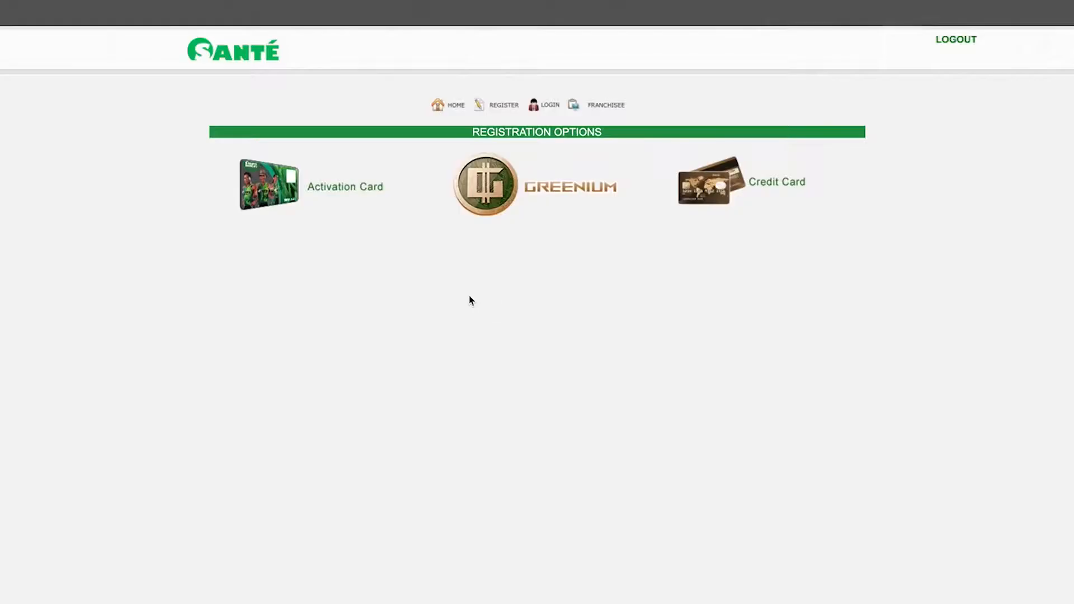
mouse_move(463, 300)
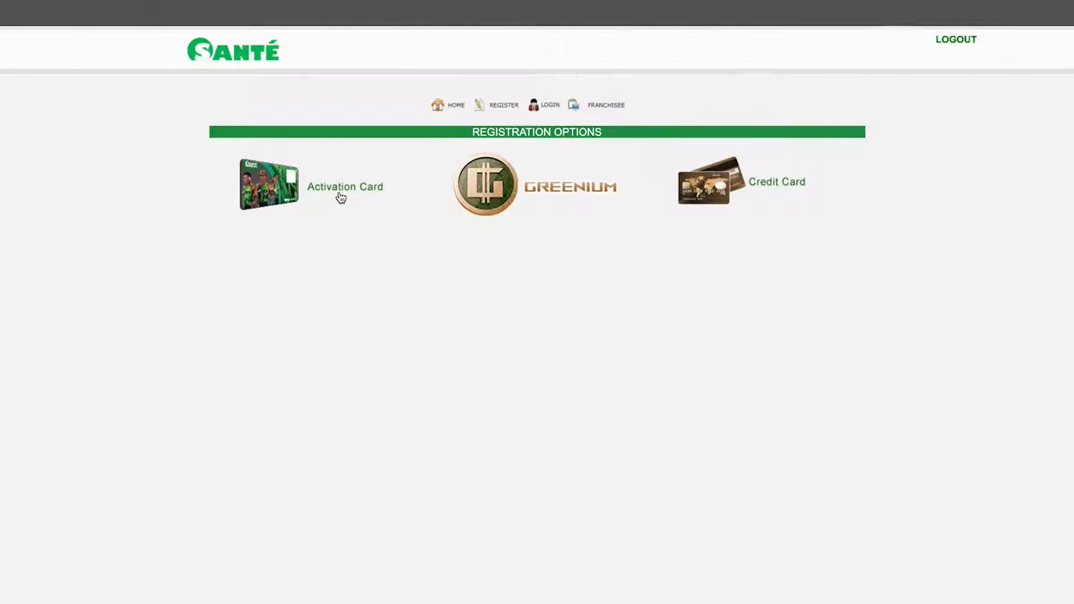
click(269, 185)
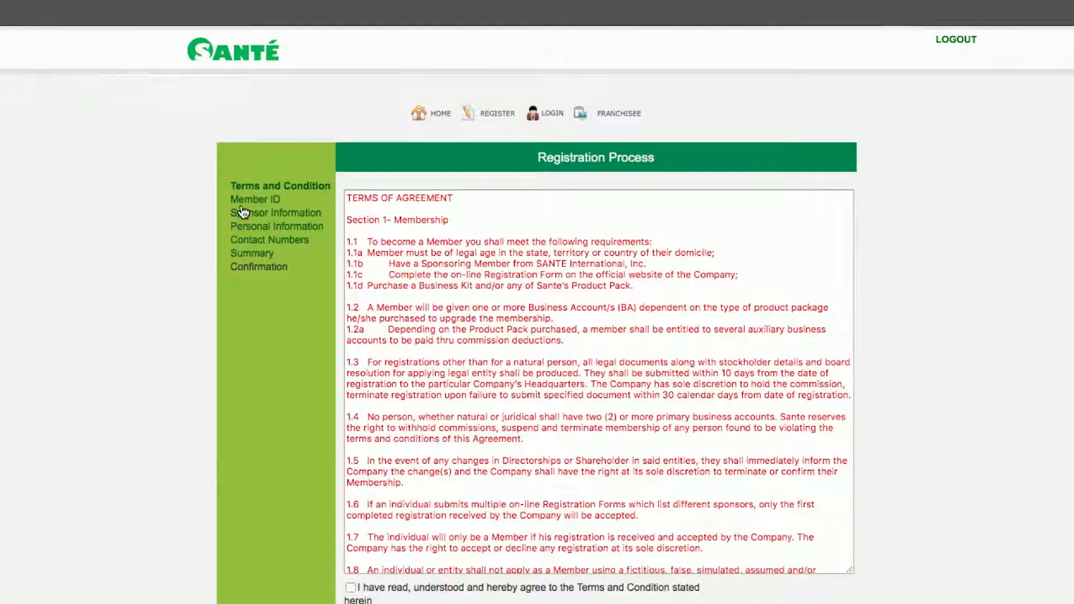
scroll(down, 3)
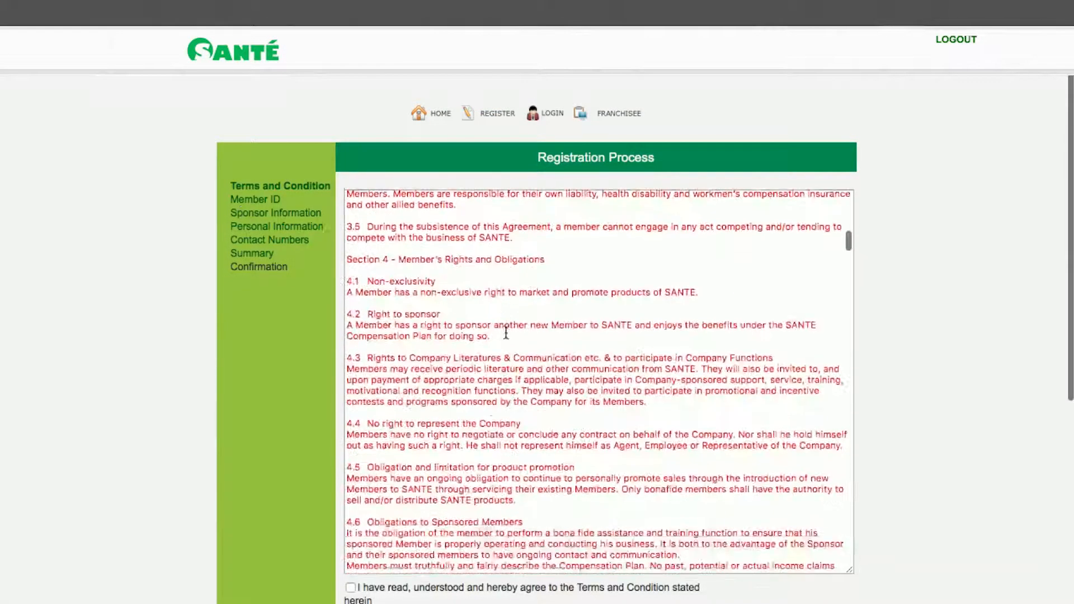
scroll(down, 3)
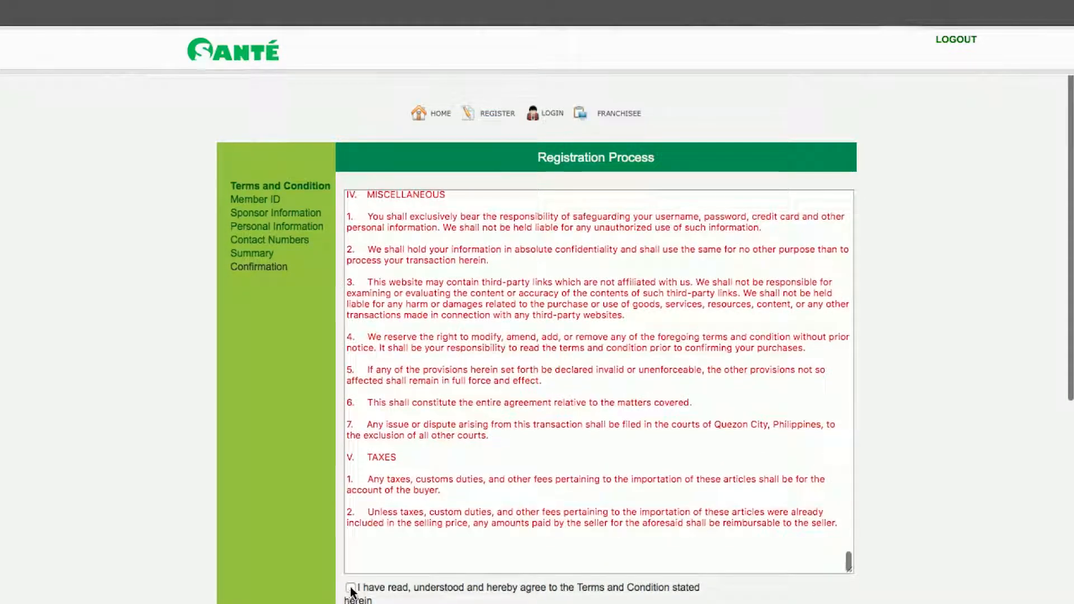
click(351, 589)
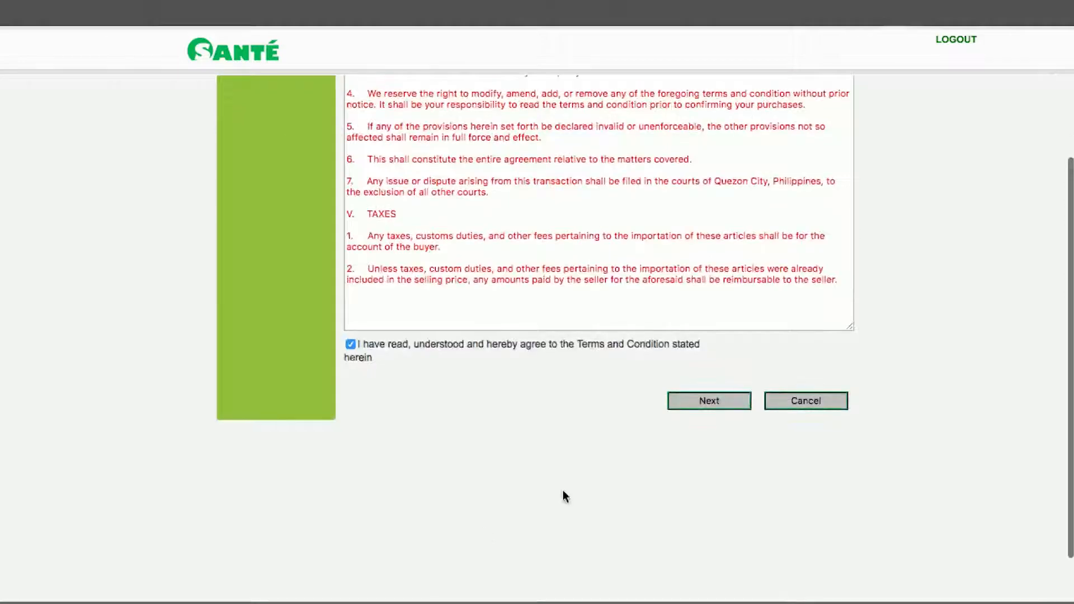
Enter the activation card's member ID and password
click(708, 401)
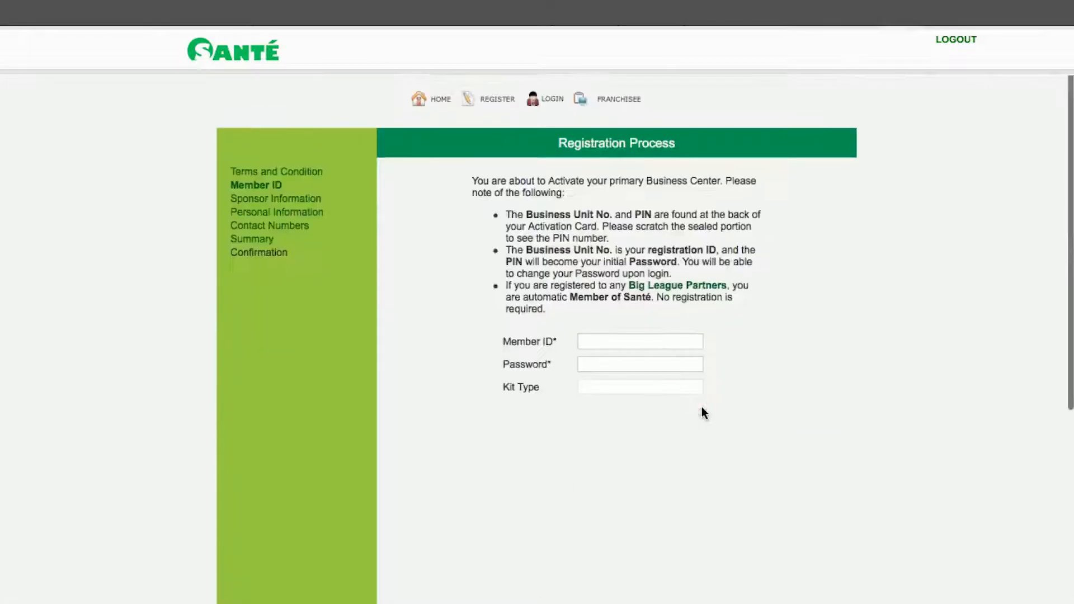
click(639, 341)
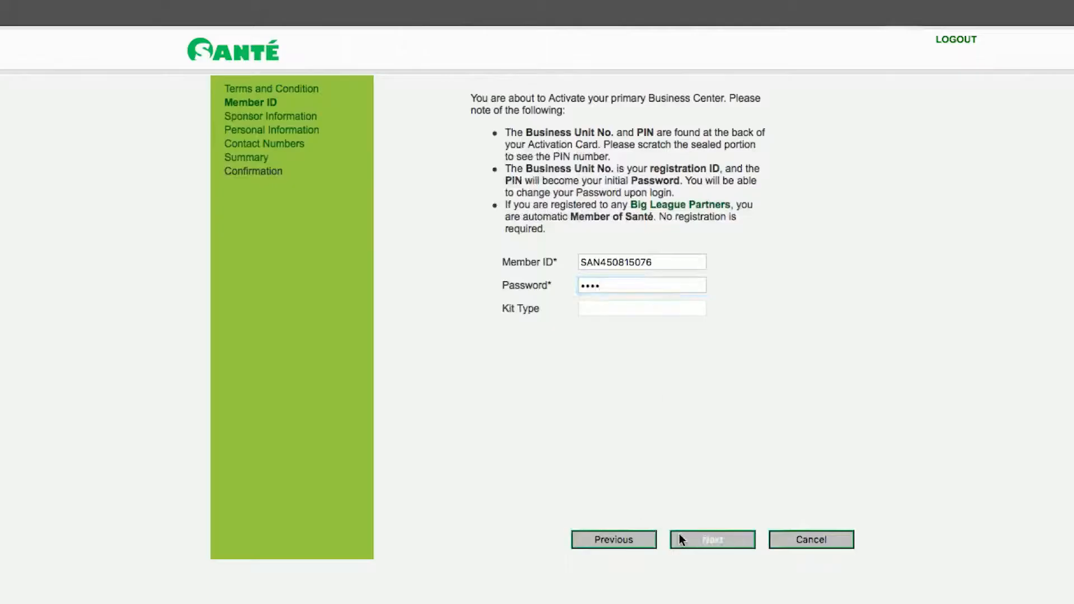
click(711, 539)
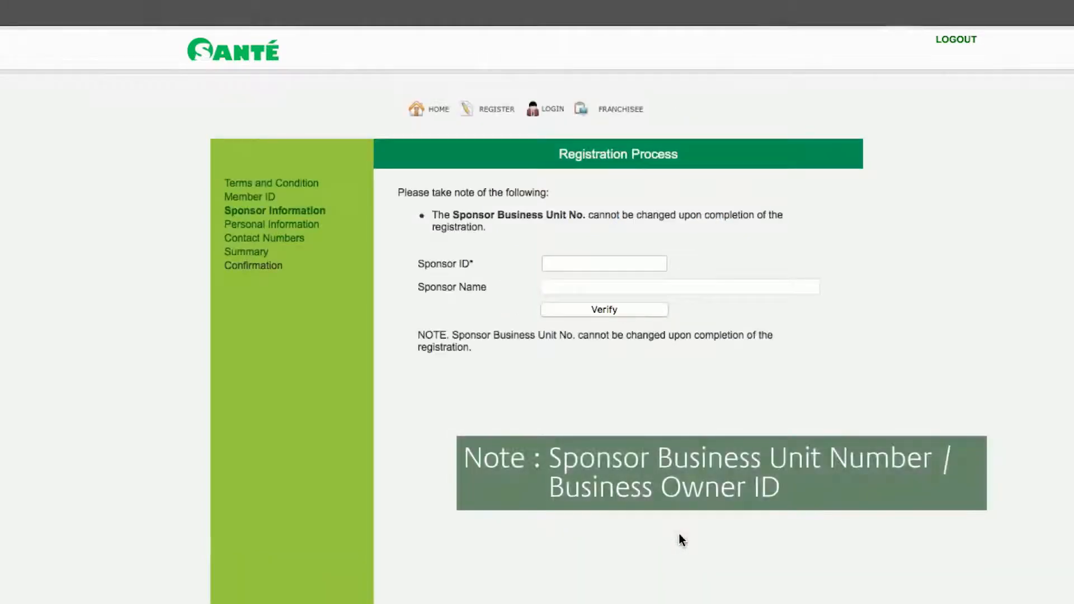
click(604, 262)
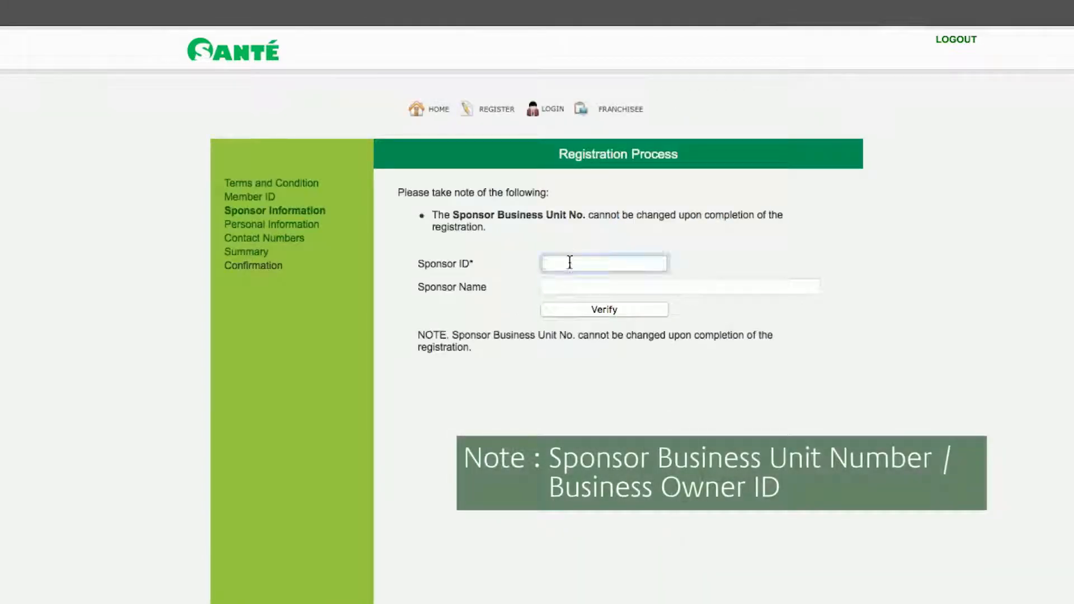
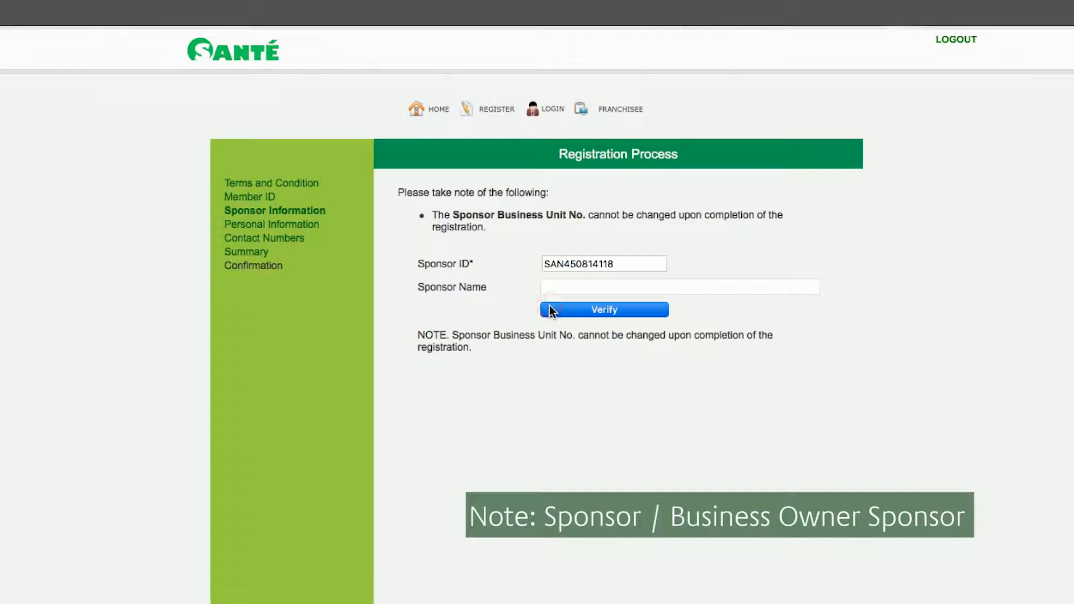
click(604, 309)
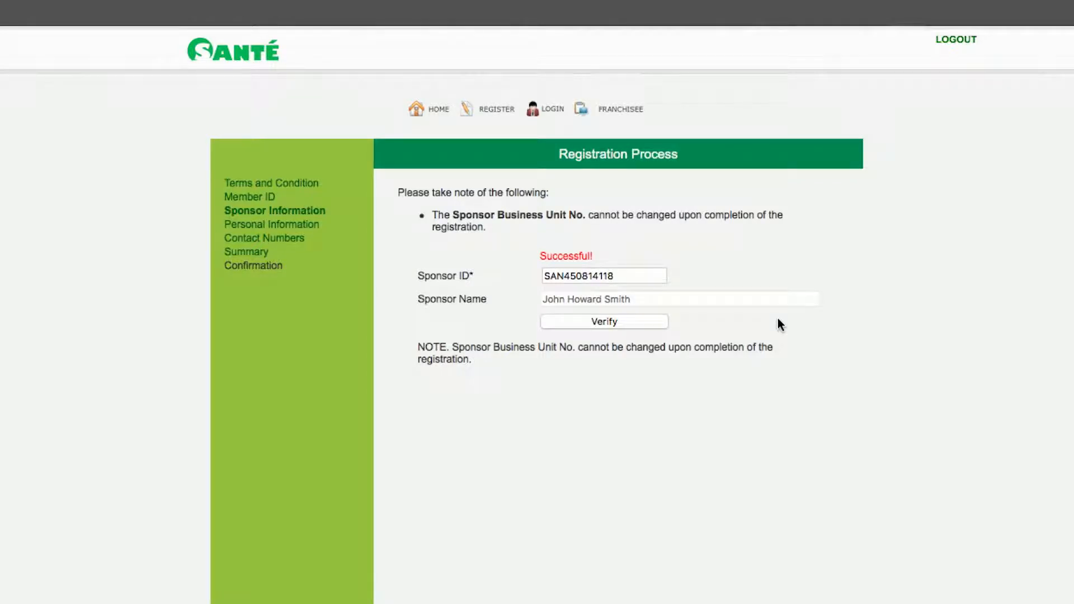
scroll(down, 3)
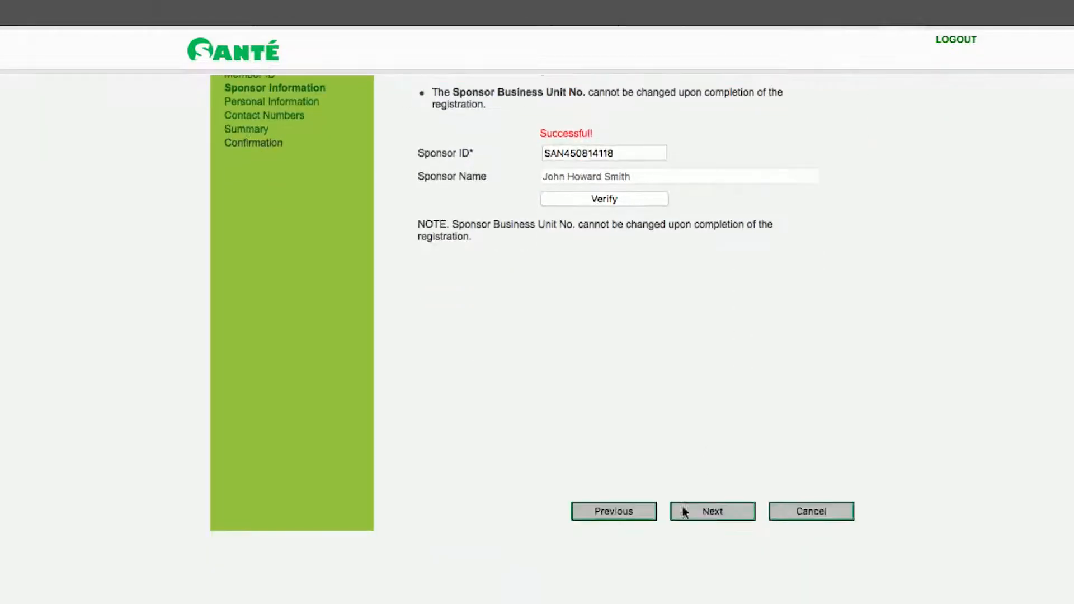
click(711, 511)
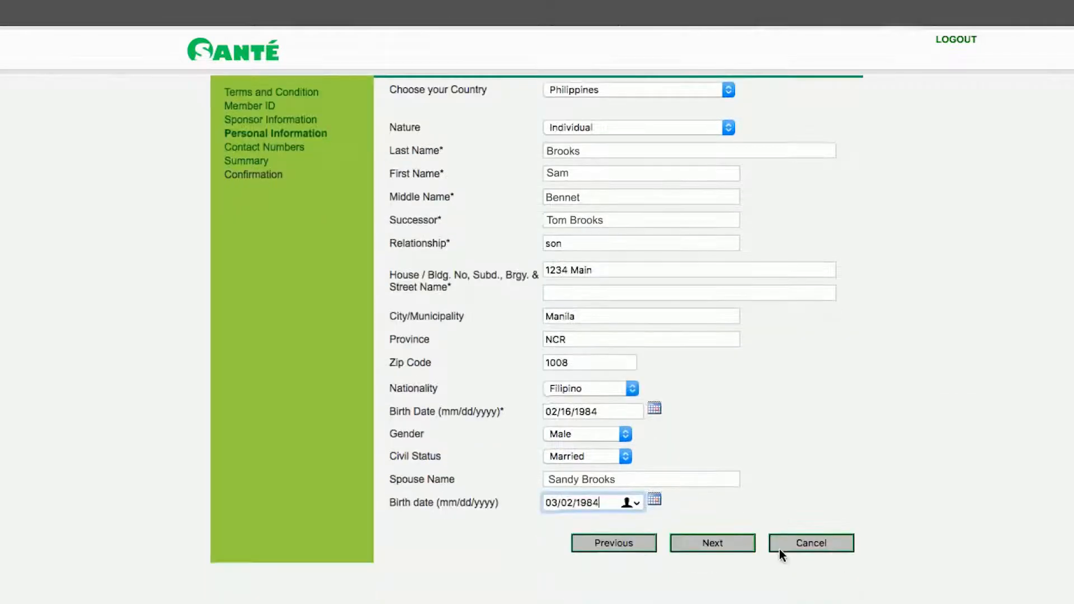
click(711, 542)
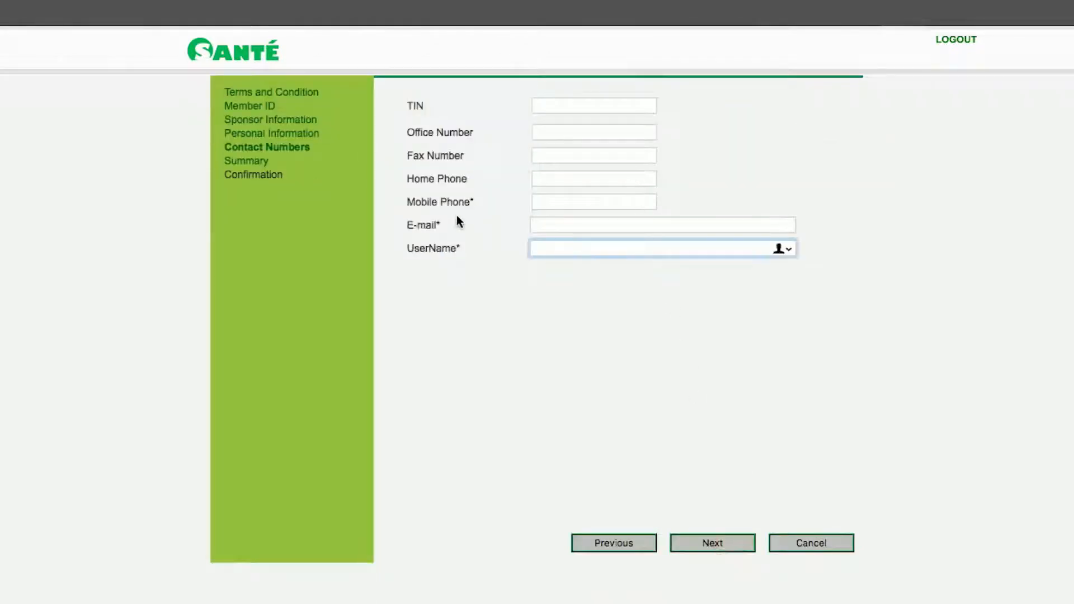
mouse_move(463, 239)
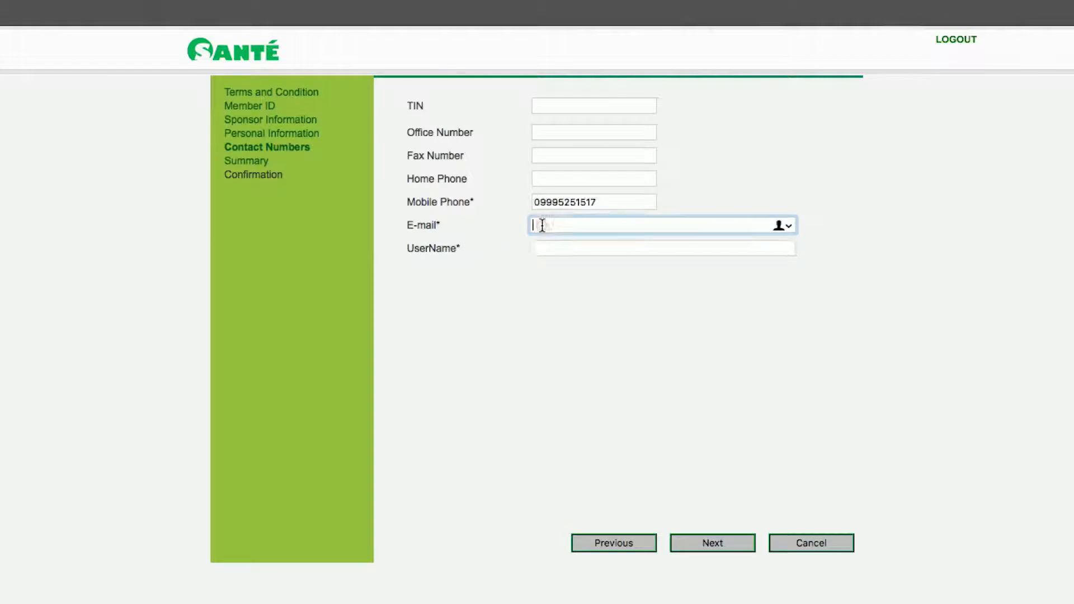
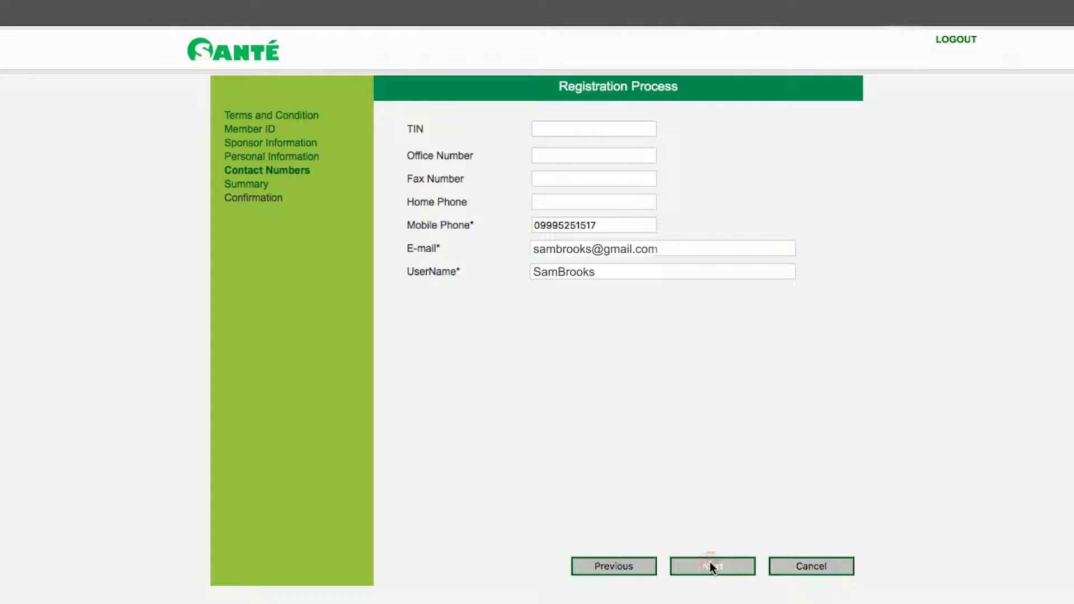
Review the registration summary details and submit the registration
click(711, 566)
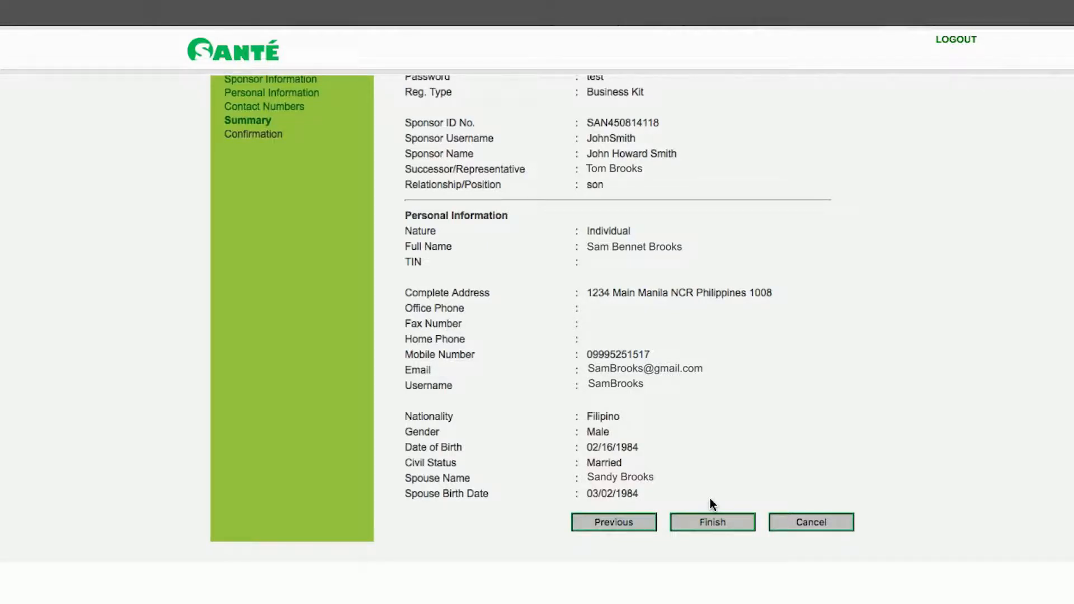
scroll(down, 3)
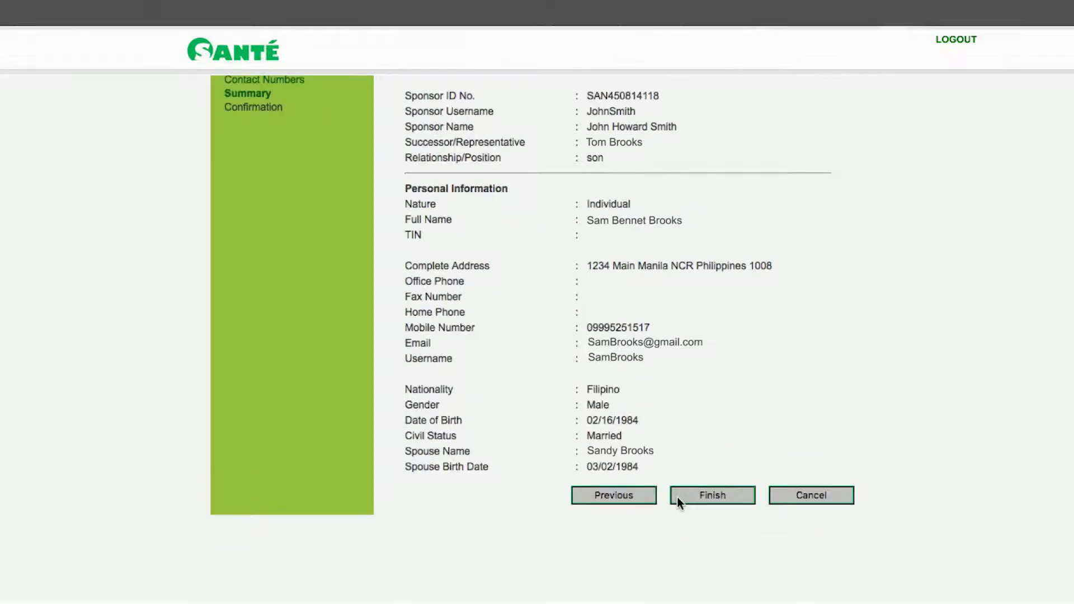
click(710, 495)
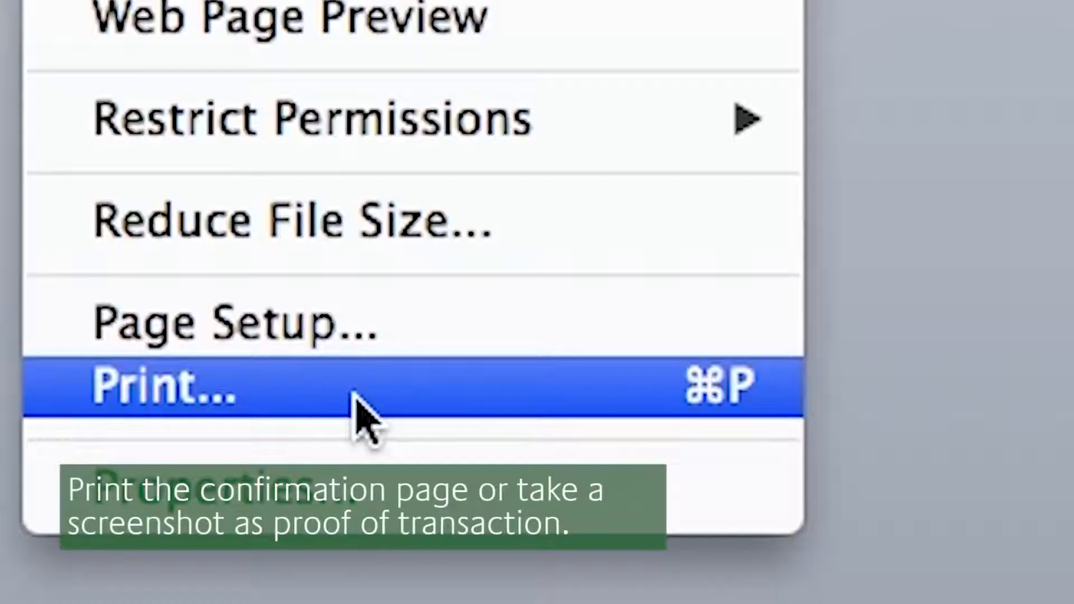
click(165, 384)
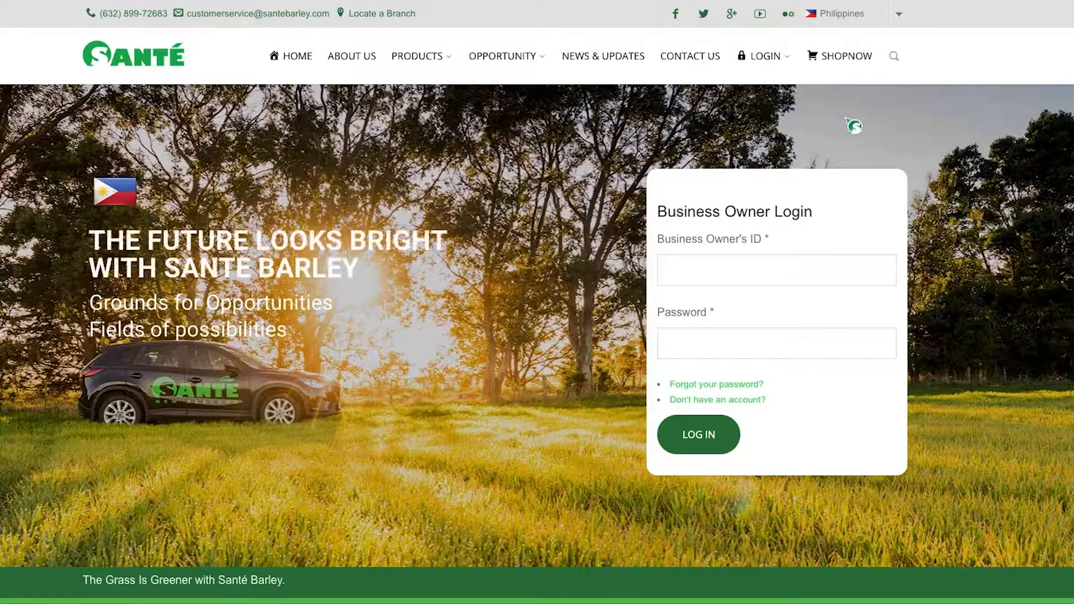
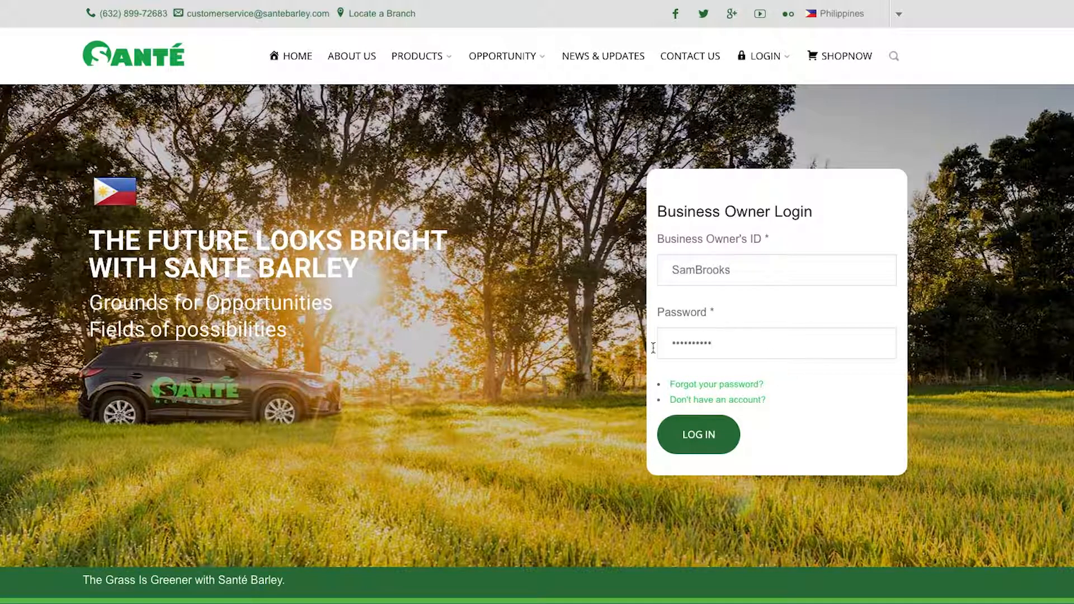
click(697, 434)
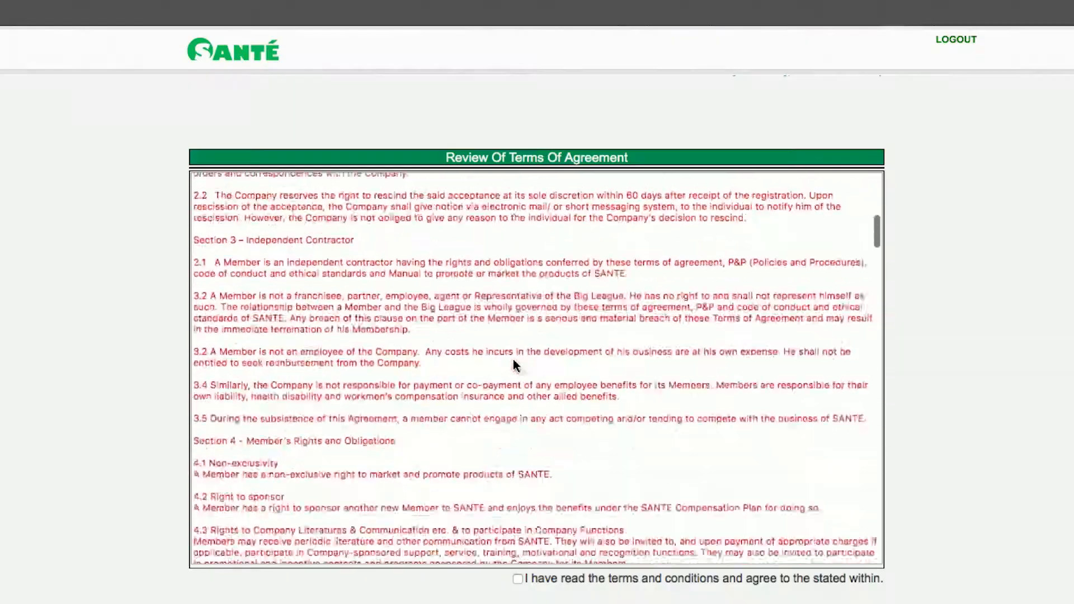
Accept the terms of agreement and continue to the home dashboard
scroll(down, 3)
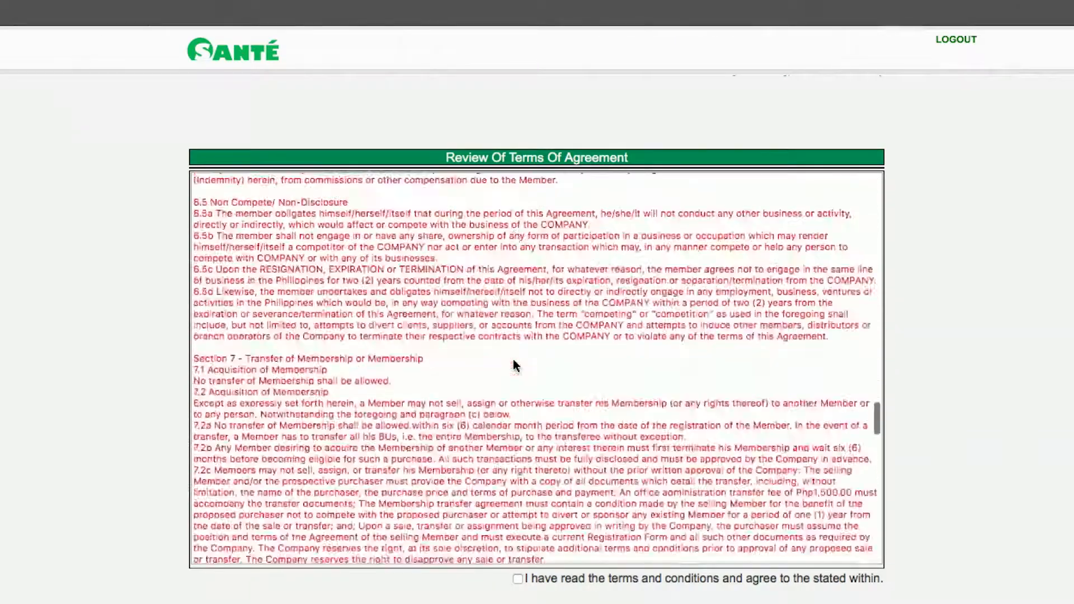
scroll(down, 3)
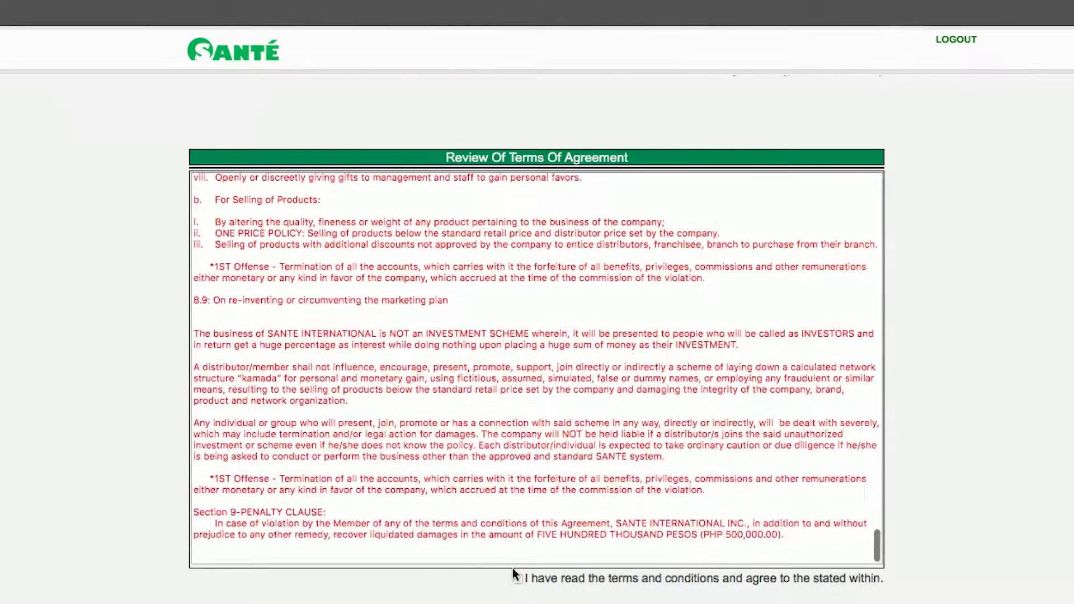
click(513, 578)
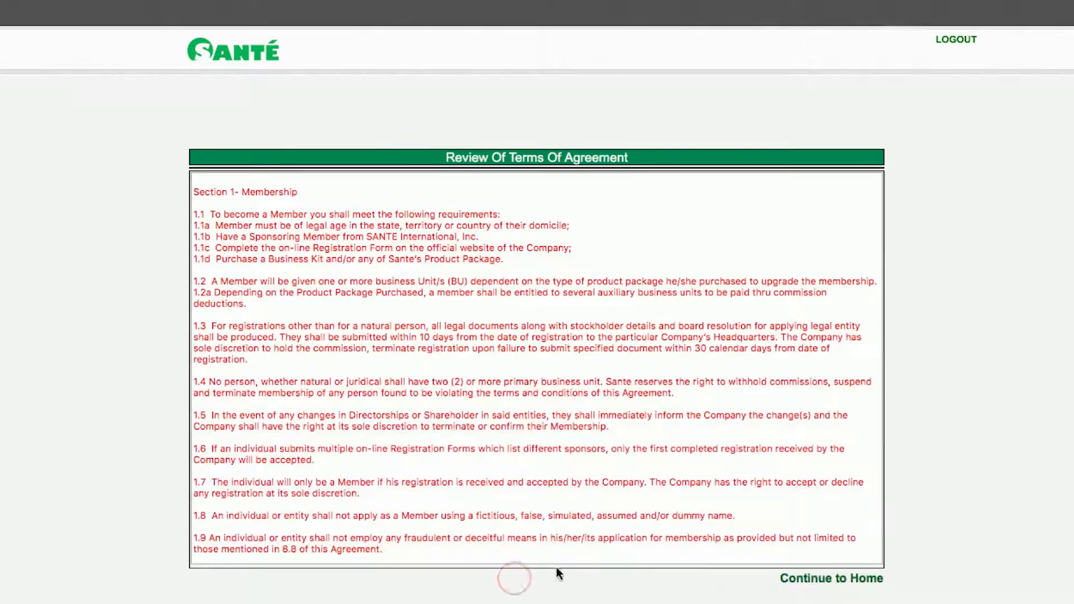
scroll(down, 3)
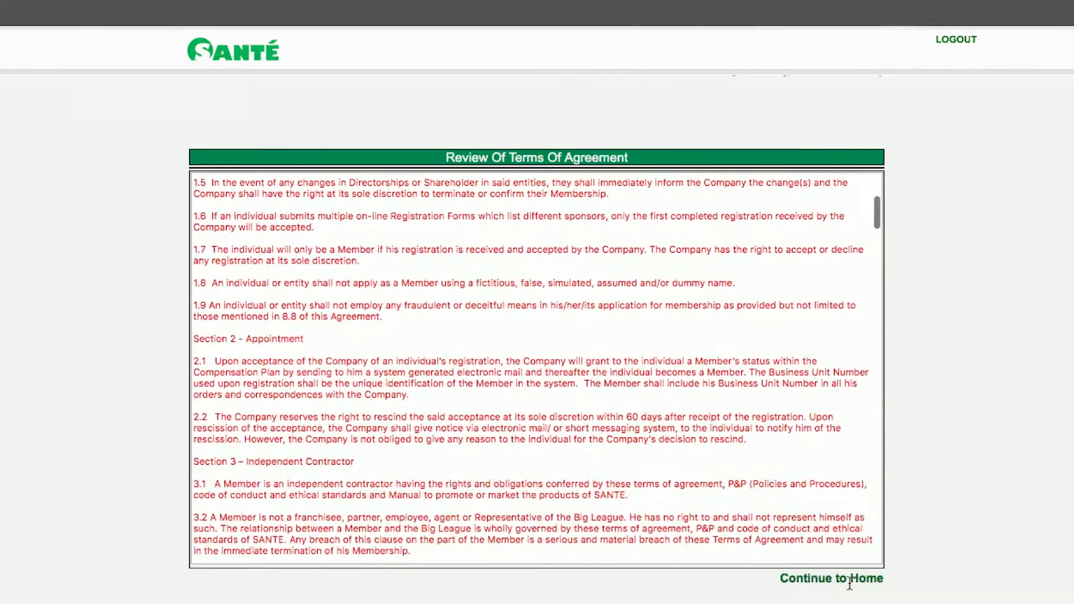
click(830, 578)
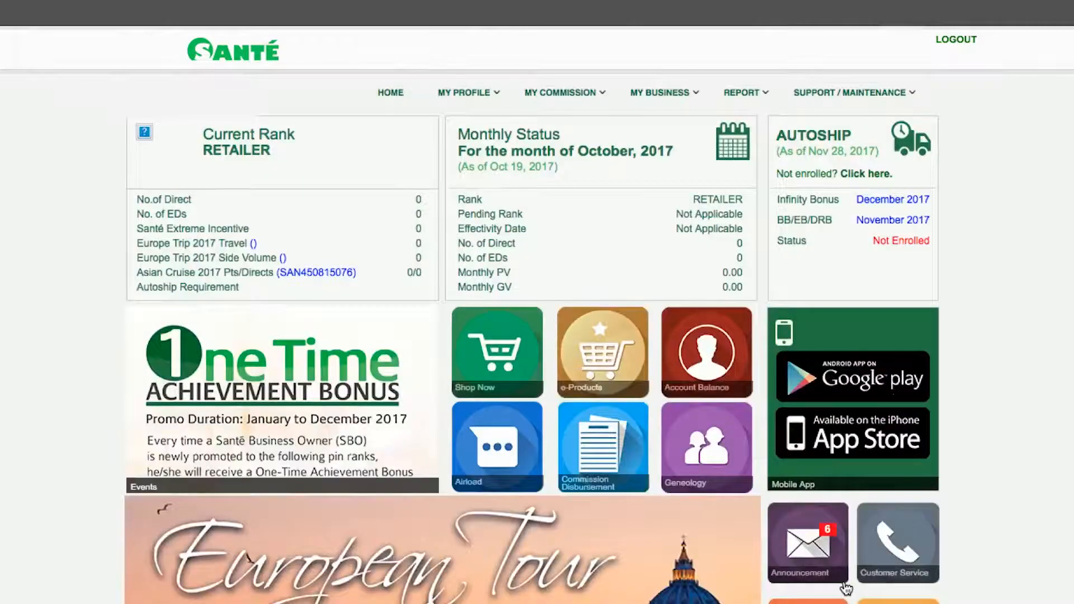
Upgrade the product pack by activation card, verifying card ID, PIN and placement, then process
click(464, 92)
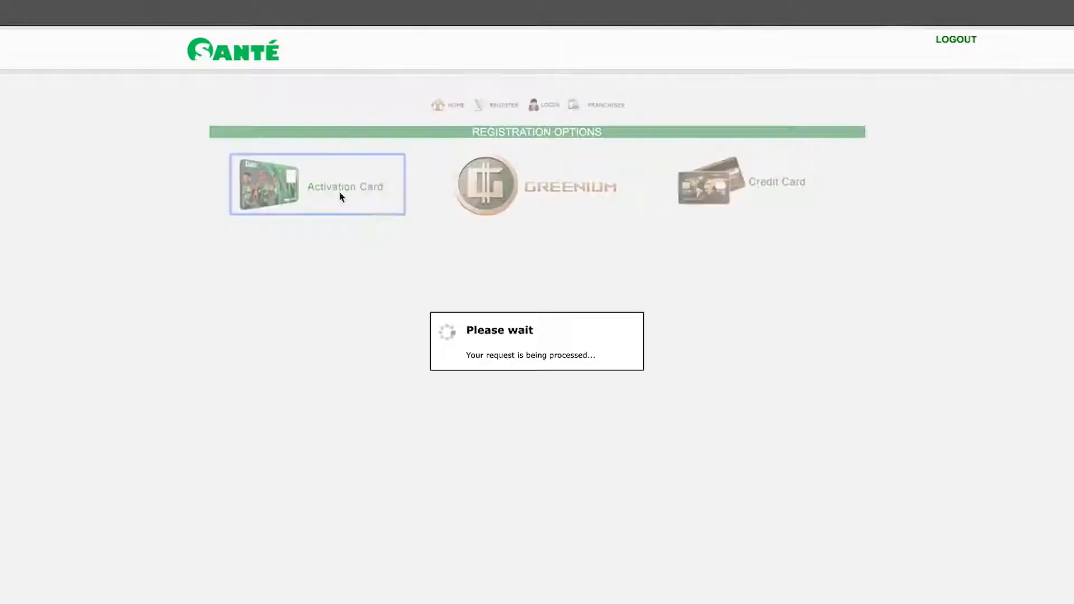
click(317, 184)
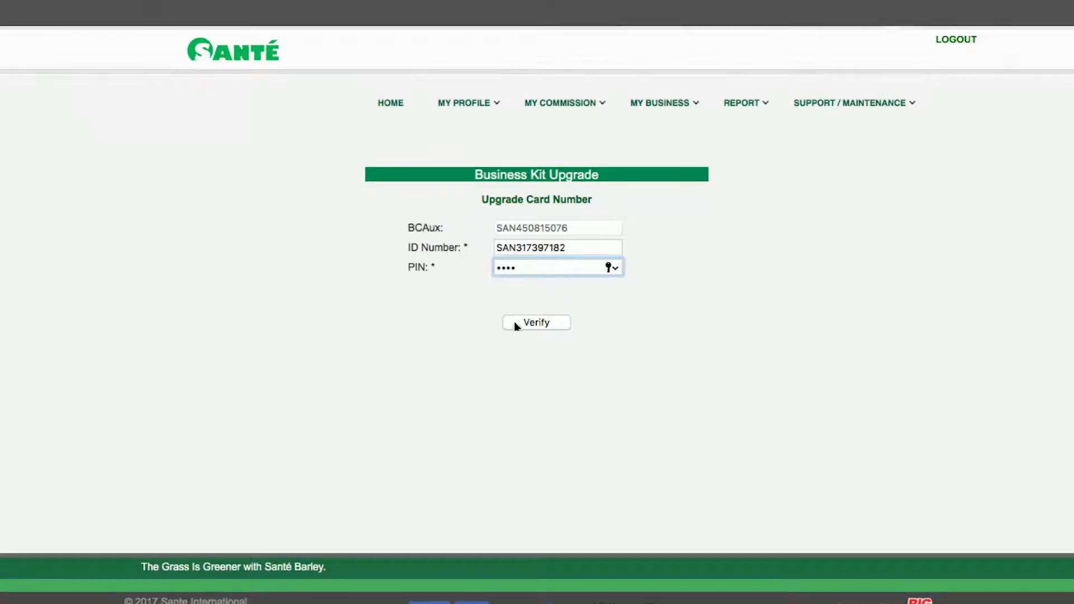
click(536, 322)
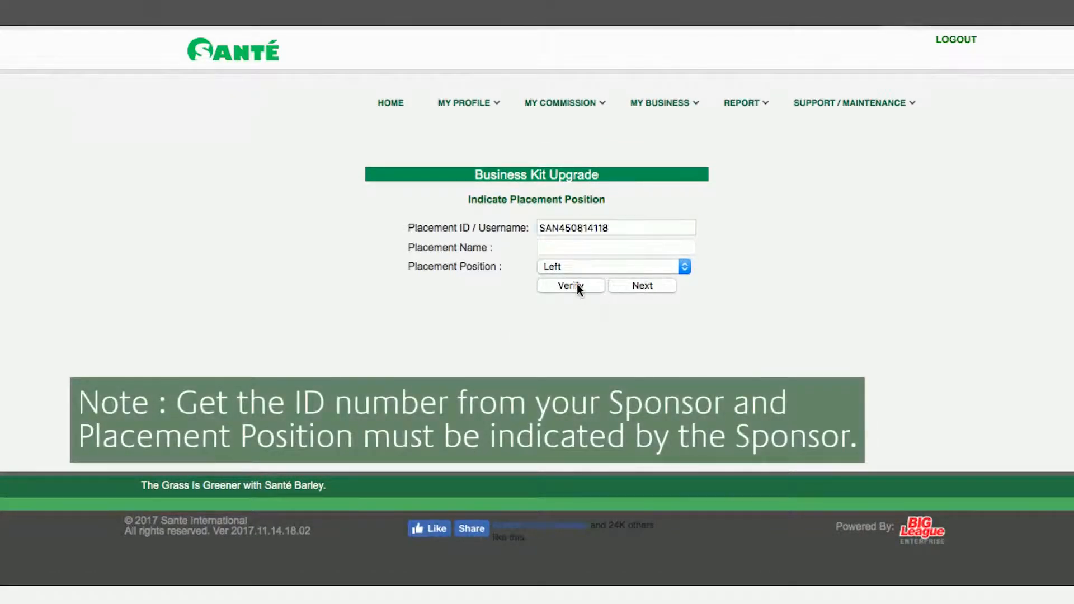
click(570, 286)
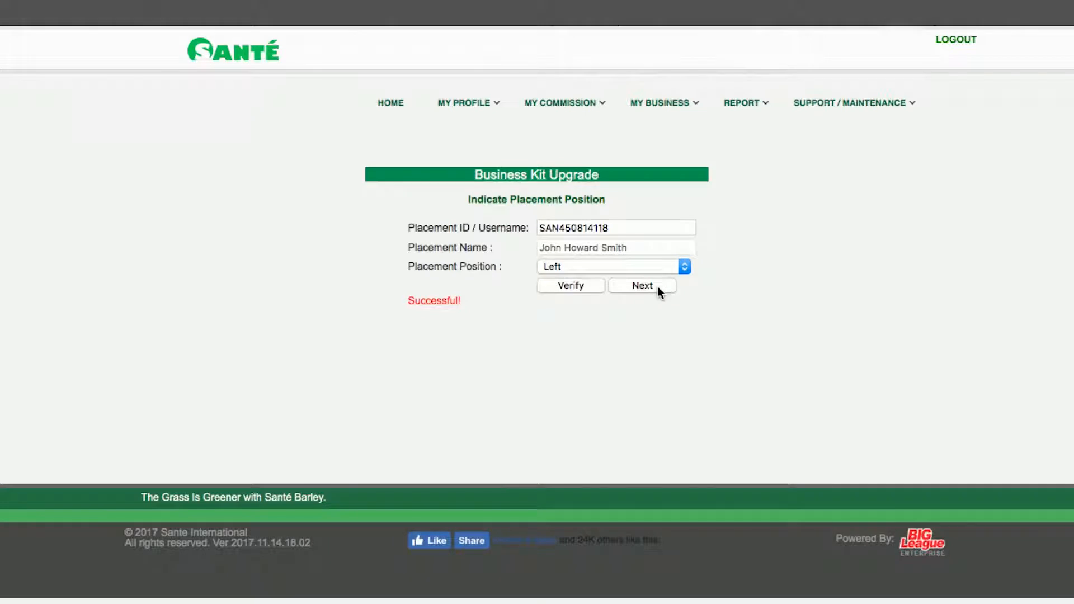
click(642, 286)
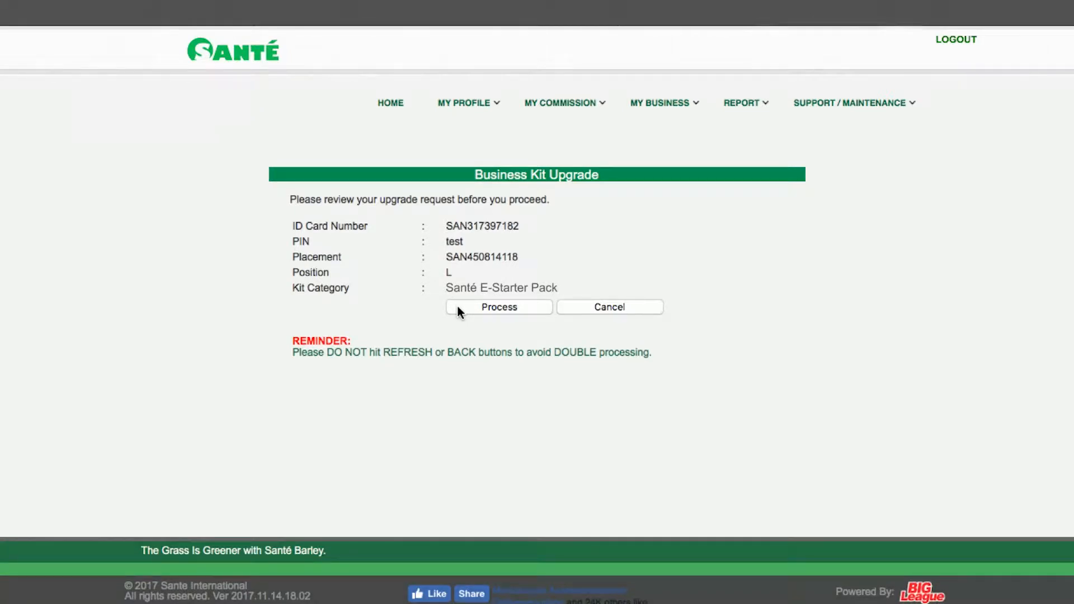
click(498, 308)
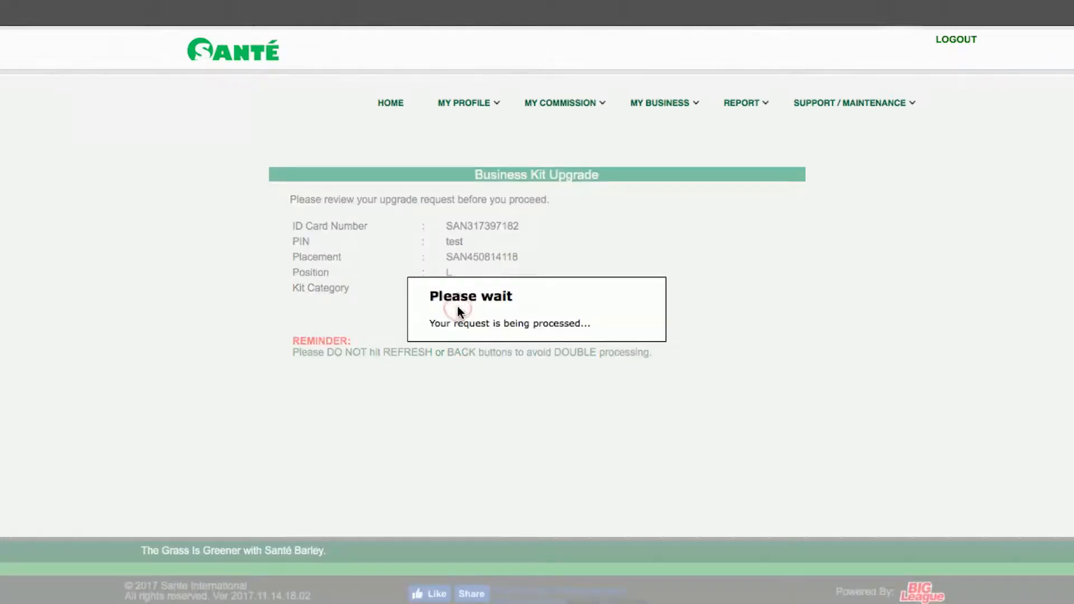